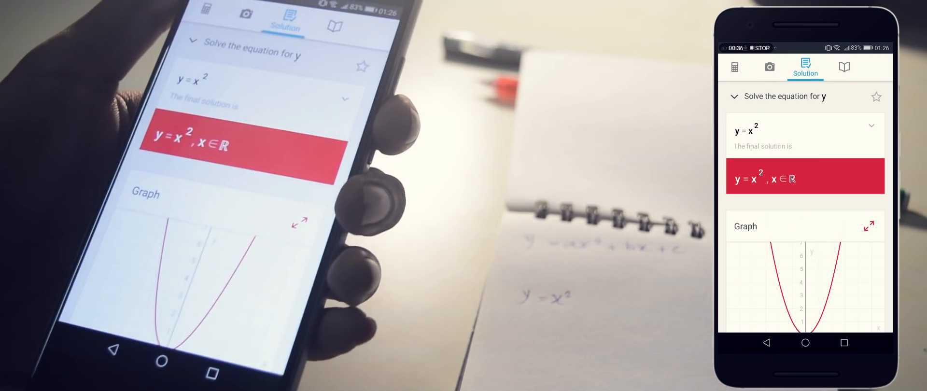
Scroll through the right-triangle trigonometric functions in Math Formulas' Trigonometry section
scroll("down", 3)
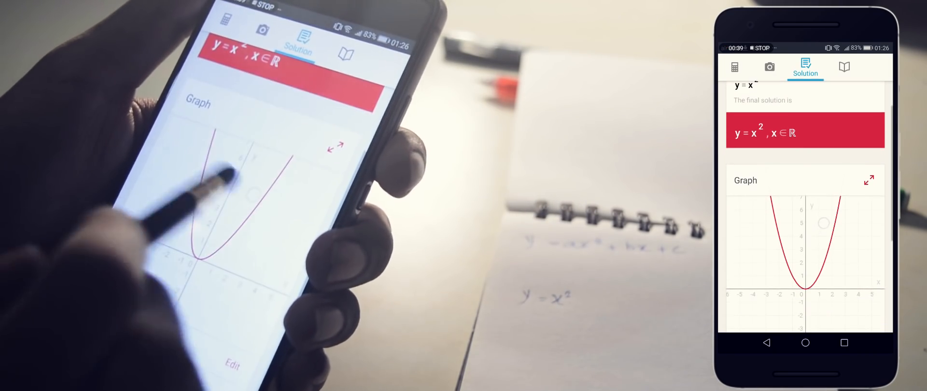
scroll("down", 3)
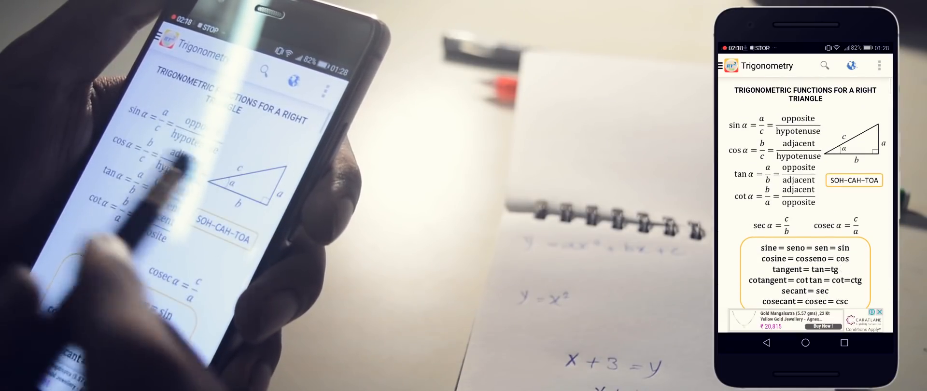
scroll("down", 3)
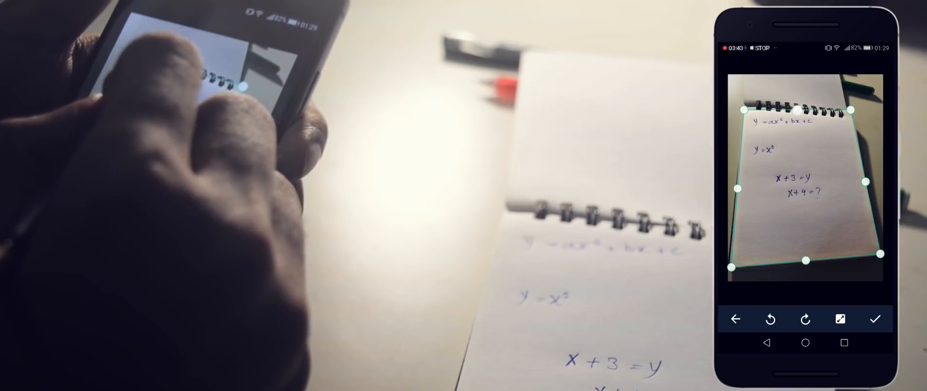
Confirm the notebook page photo with its crop border fitted to the page corners
left_click(875, 319)
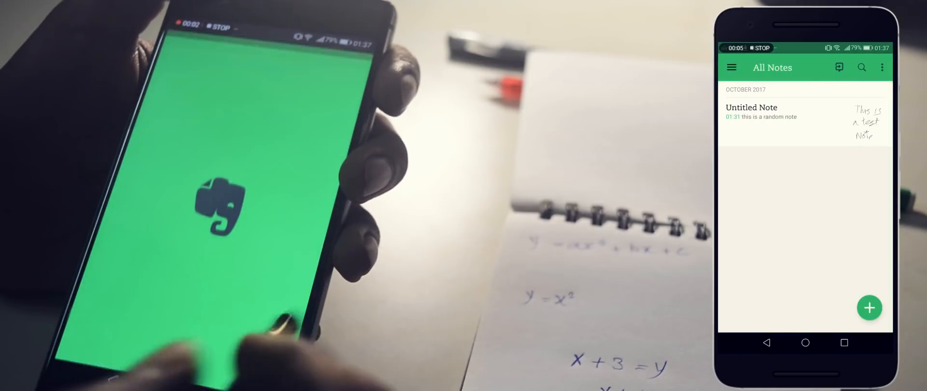
Show Evernote's All Notes list with the Untitled handwritten test note
left_click(870, 308)
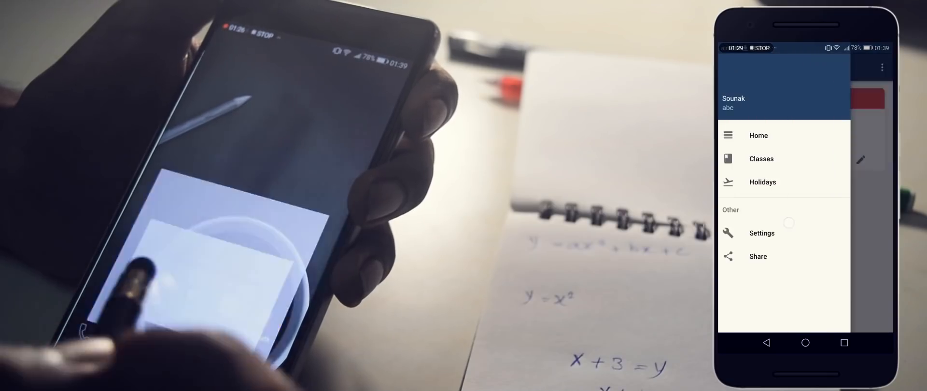
Open Timetable's Classes list showing English in Room 25
left_click(761, 158)
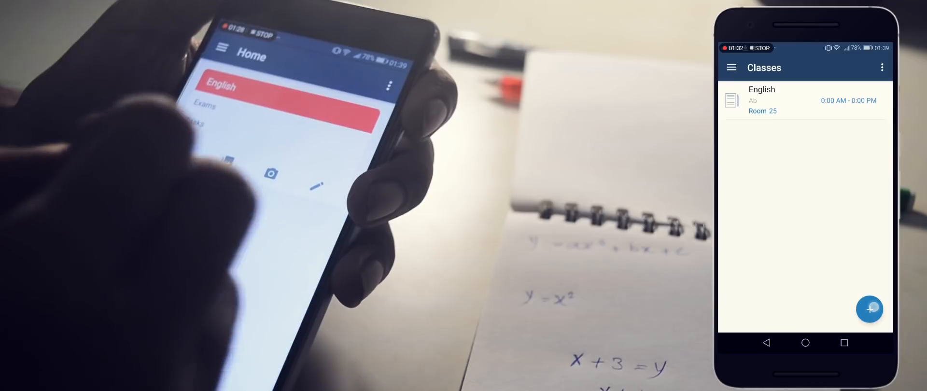